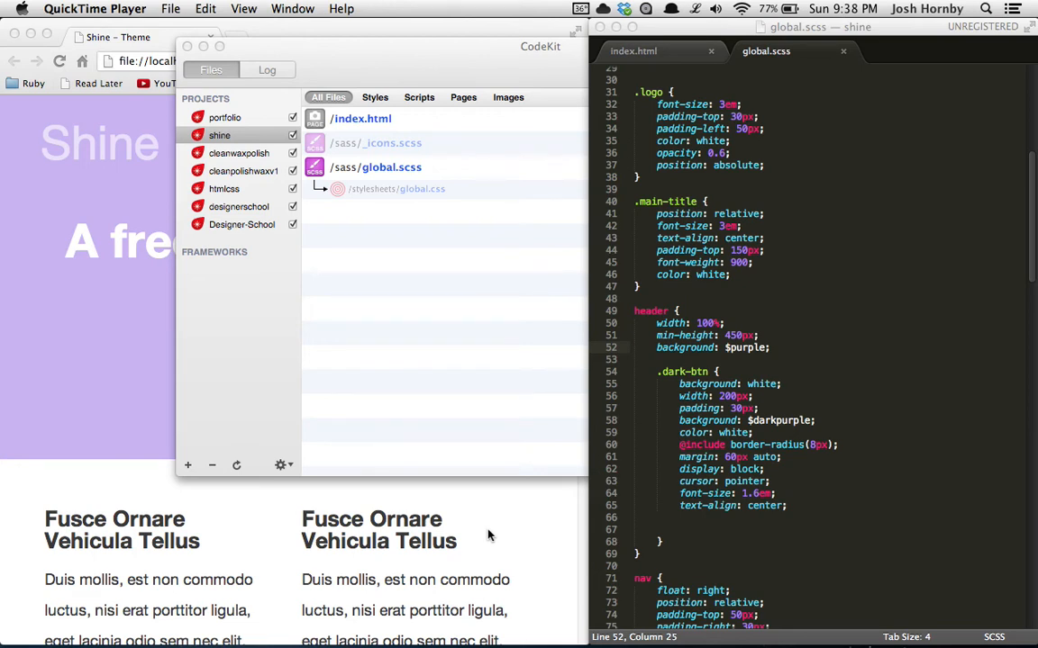
{"action": "mouse_move", "coordinate": [520, 541]}
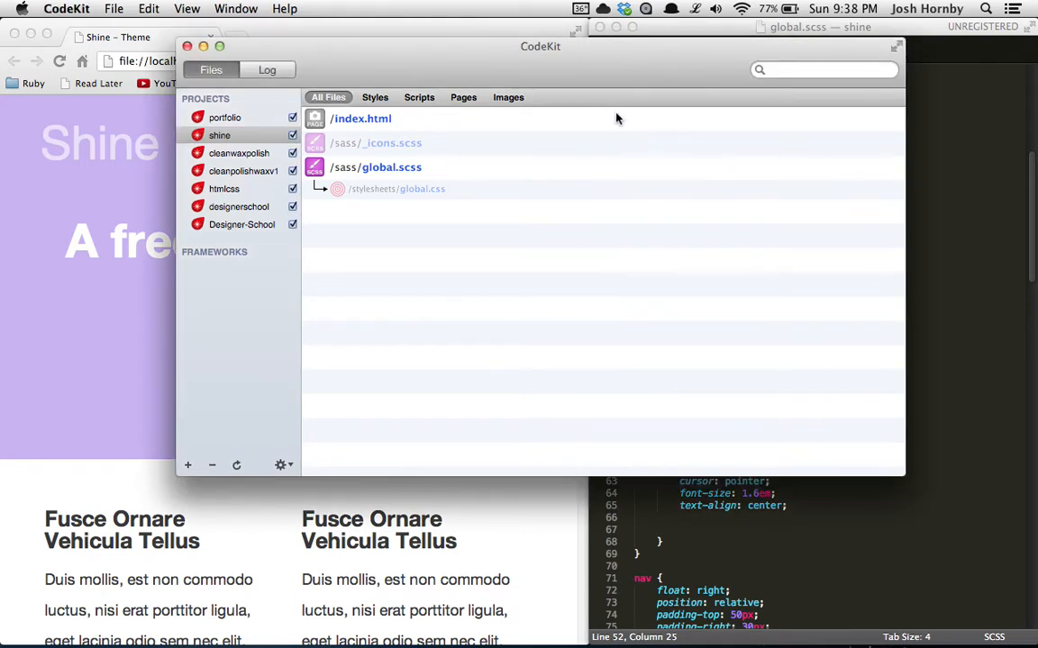
{"action": "mouse_move", "coordinate": [604, 117]}
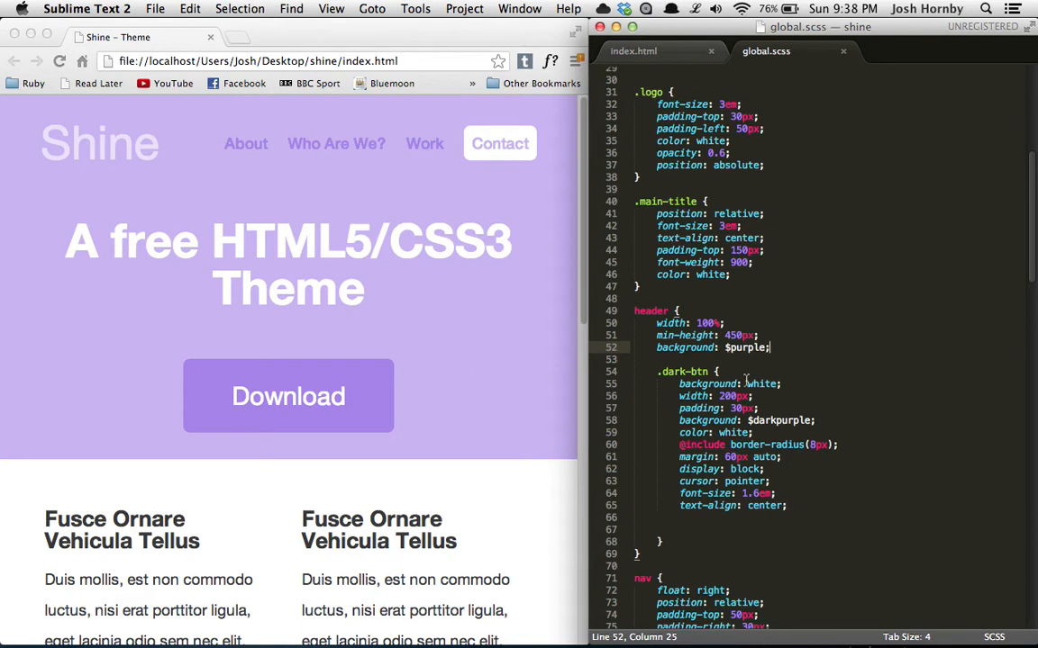
- Change the header background on line 52 from $purple to blue, then red
{"action": "scroll", "scroll_direction": "up", "scroll_amount": 3}
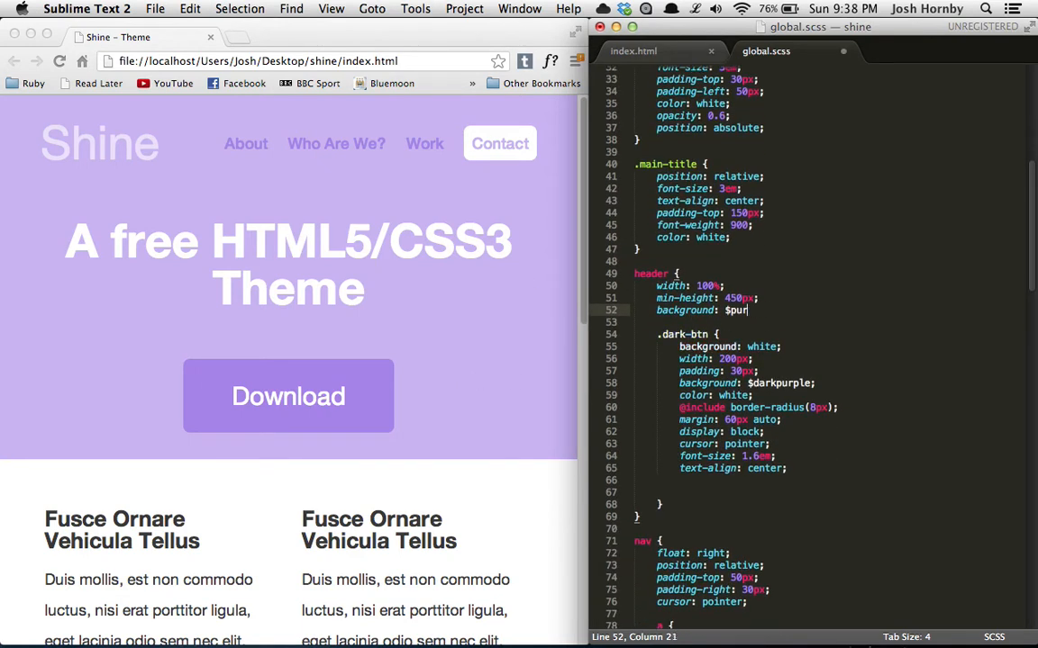
{"action": "type", "text": "blue;"}
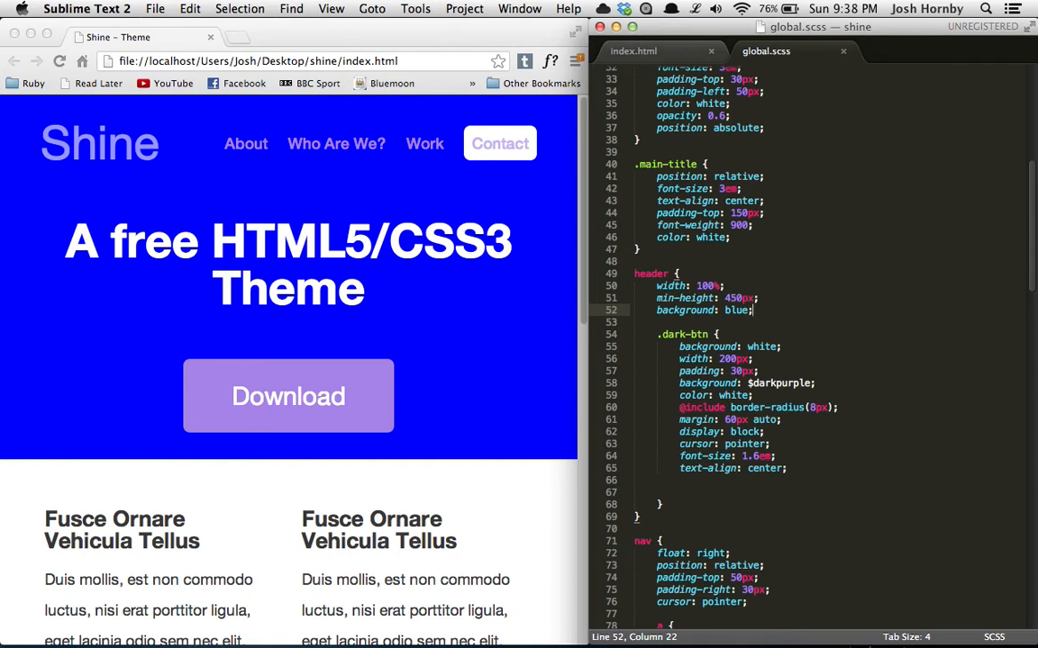
{"action": "type", "text": "red"}
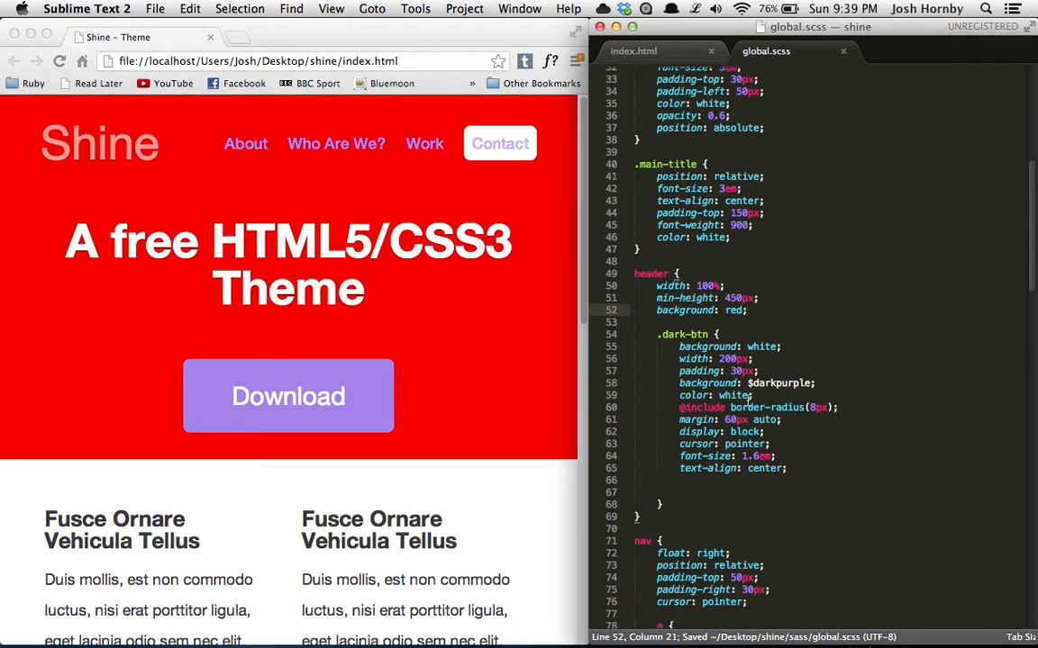
{"action": "mouse_move", "coordinate": [830, 354]}
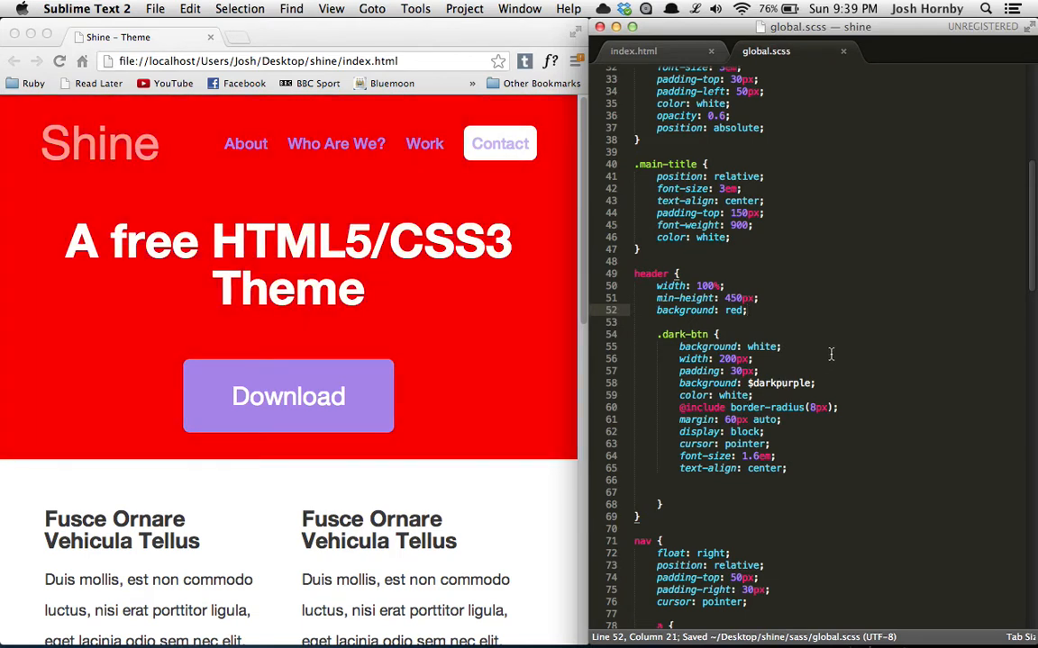
{"action": "scroll", "scroll_direction": "up", "scroll_amount": 3}
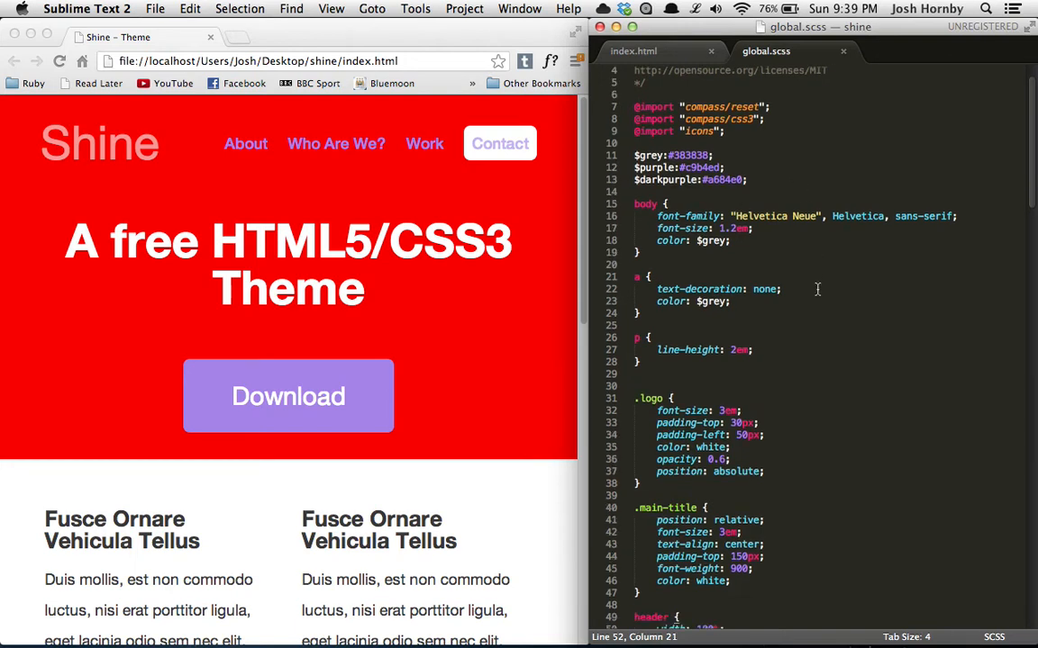
{"action": "scroll", "scroll_direction": "down", "scroll_amount": 3}
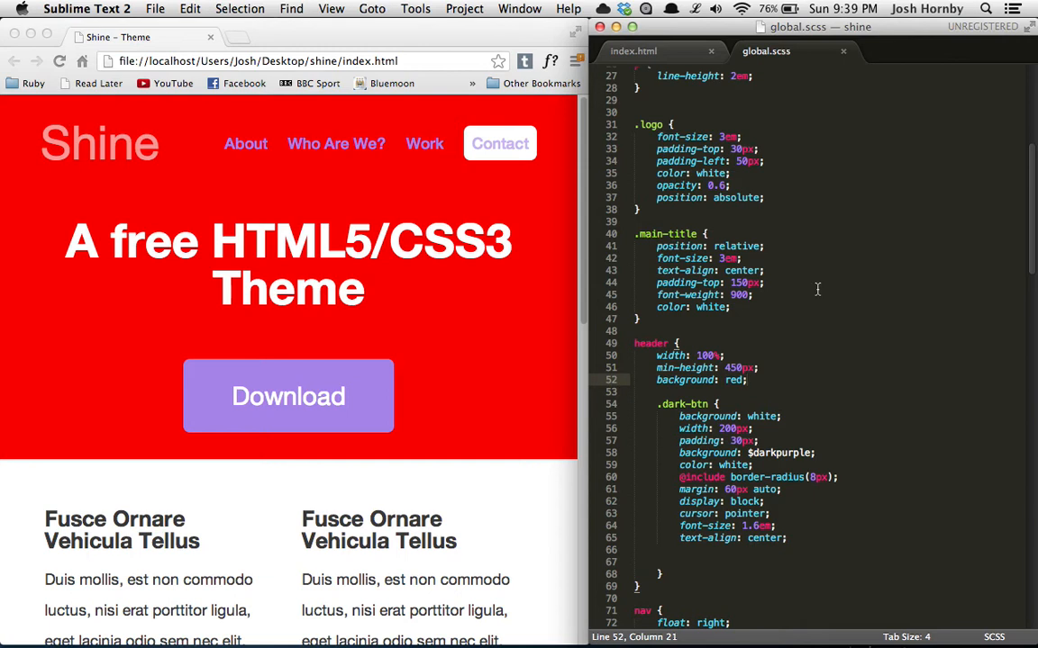
{"action": "left_click", "coordinate": [746, 379]}
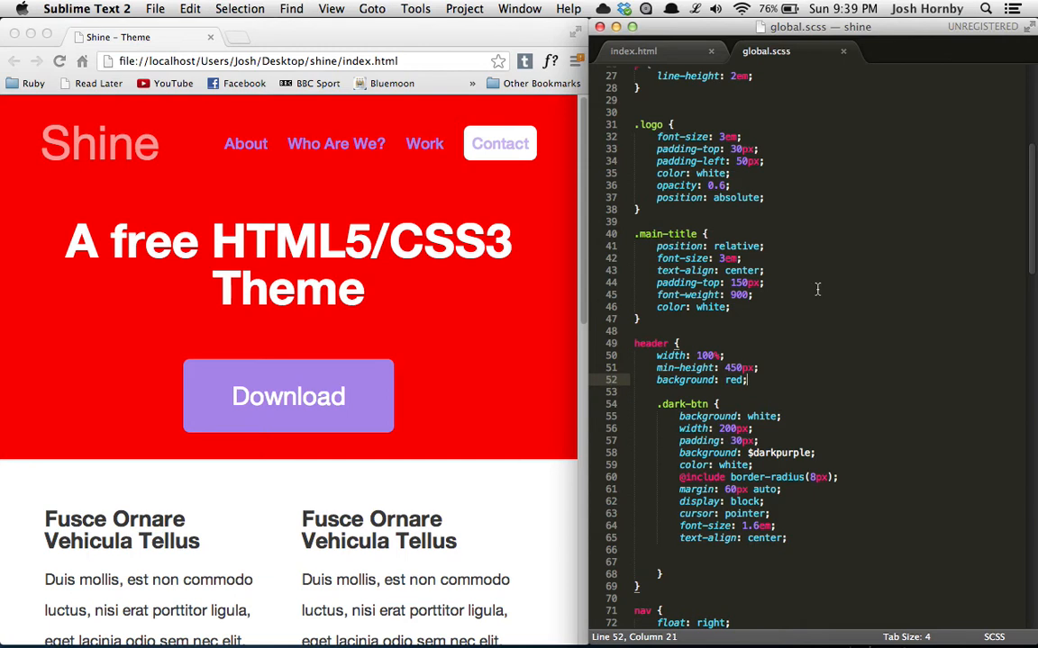